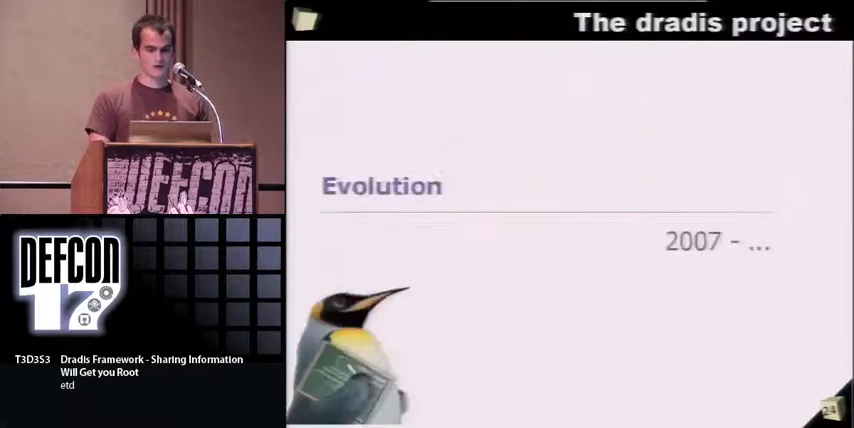
Step: Run a Vulnerability Database (VulndbImport) text search for 'session'
key("Right")
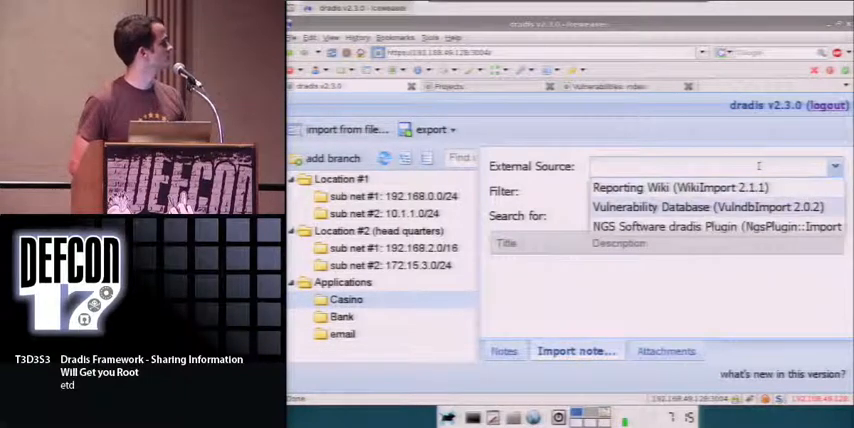
left_click(680, 206)
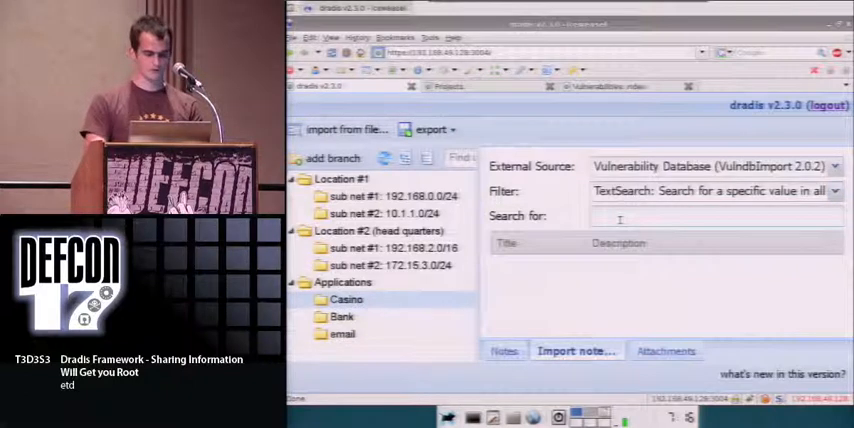
type("session")
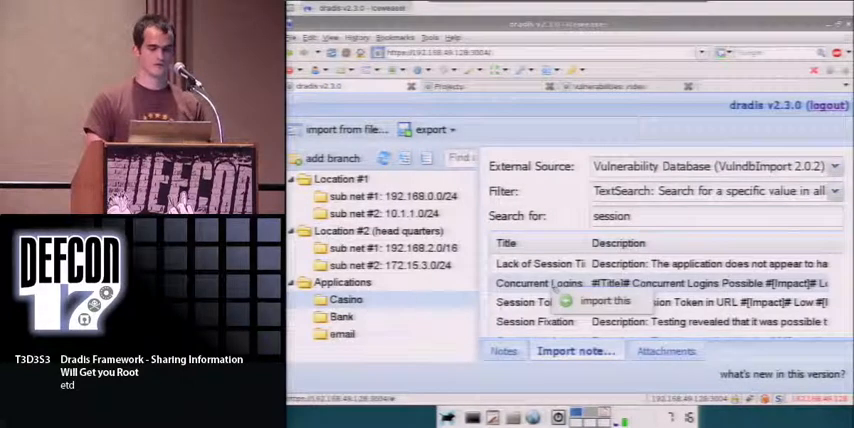
Step: Import the Concurrent Logins Possible finding as a note in the Casino branch
left_click(605, 300)
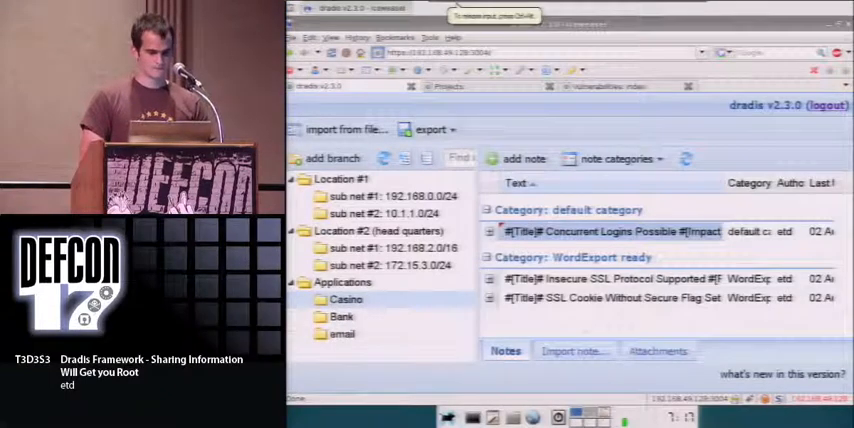
left_click(429, 129)
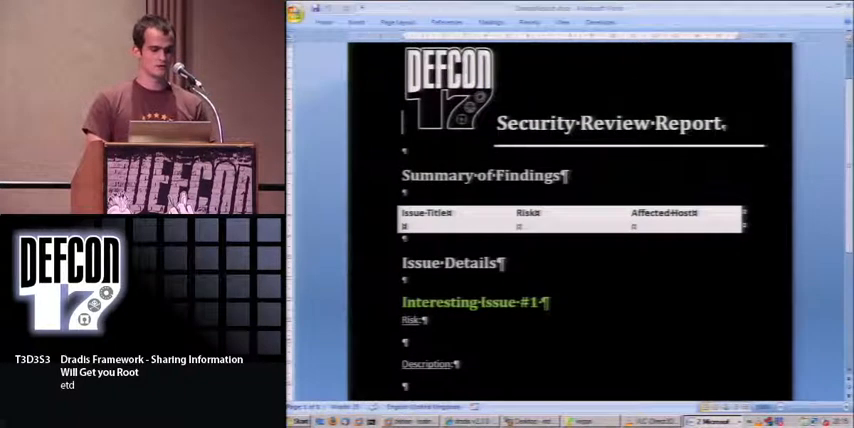
Step: Review the template's document properties, then begin inserting a DocProperty field
left_click(300, 10)
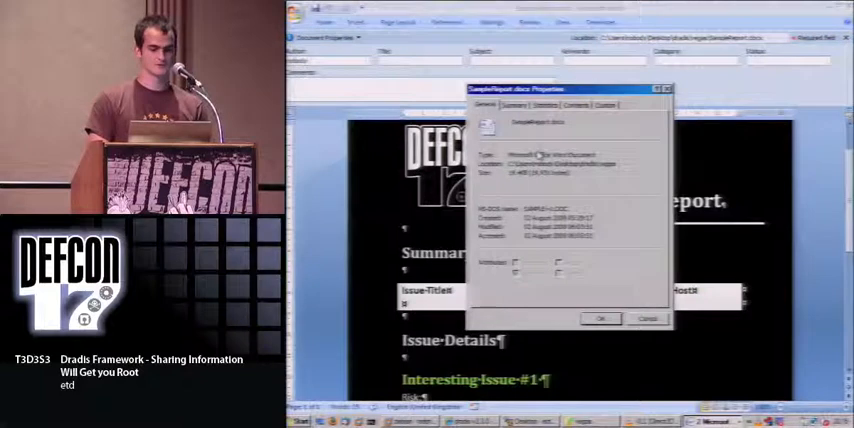
left_click(604, 104)
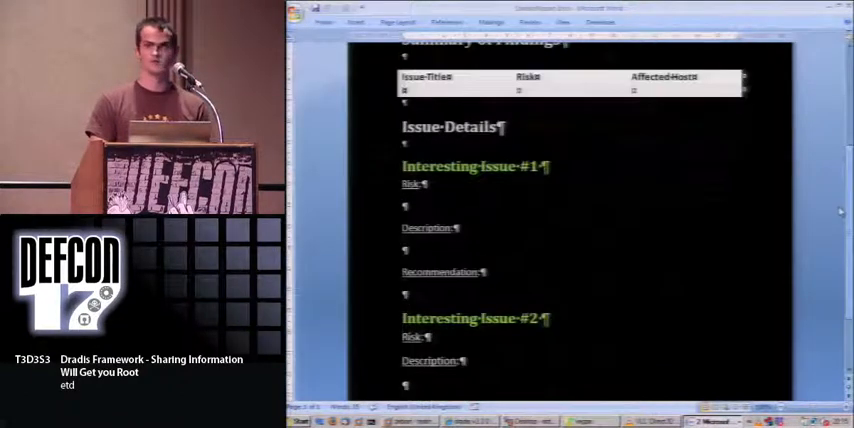
scroll("down", 3)
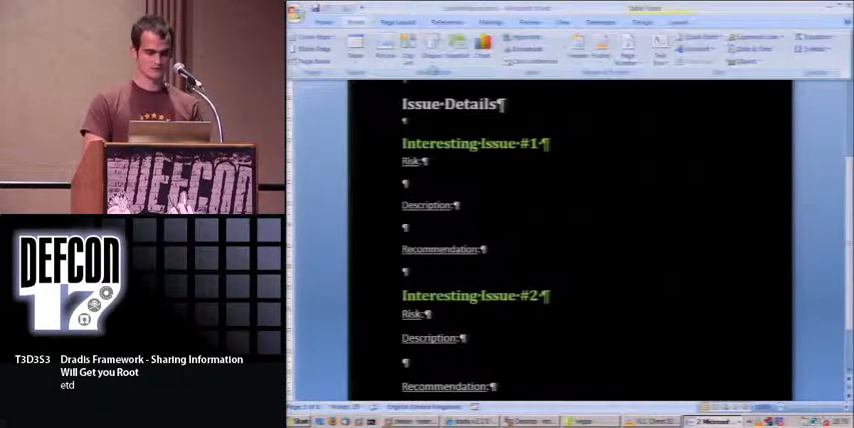
left_click(700, 40)
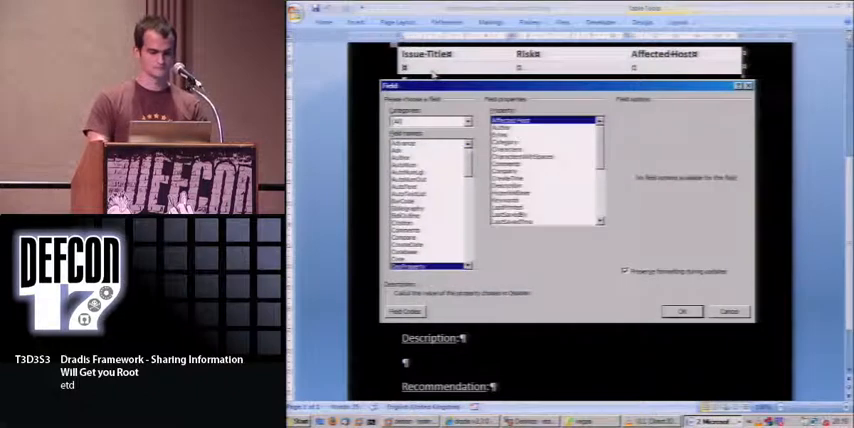
Step: Insert the AffectedHost property field into the summary table and pick another property field
left_click(683, 311)
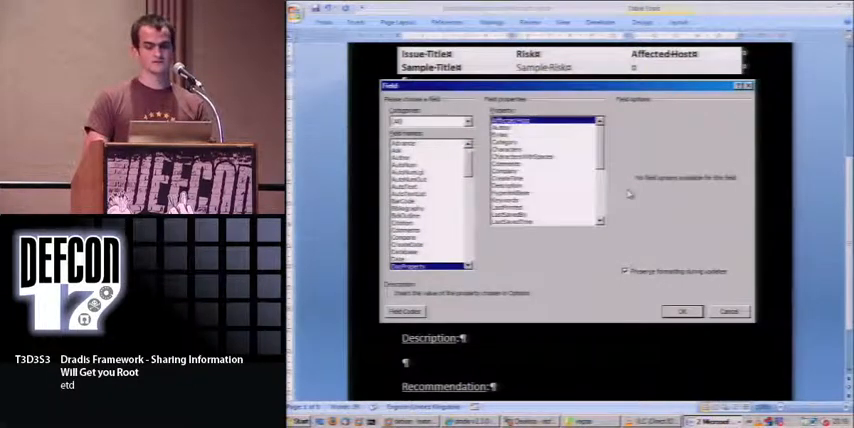
left_click(683, 311)
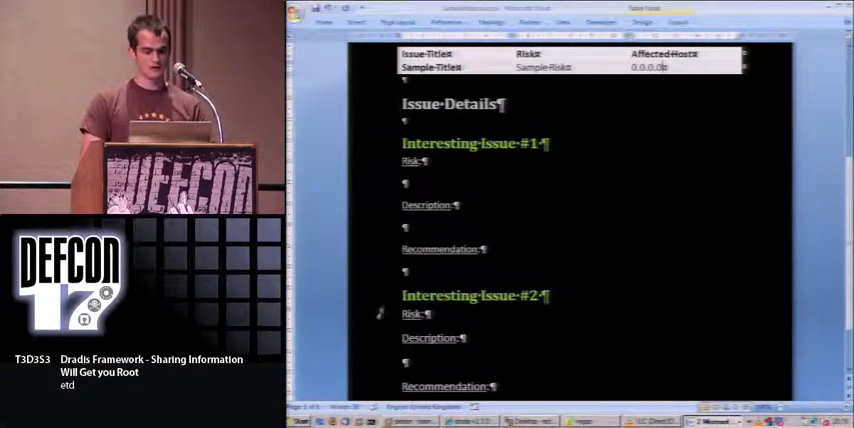
scroll("down", 3)
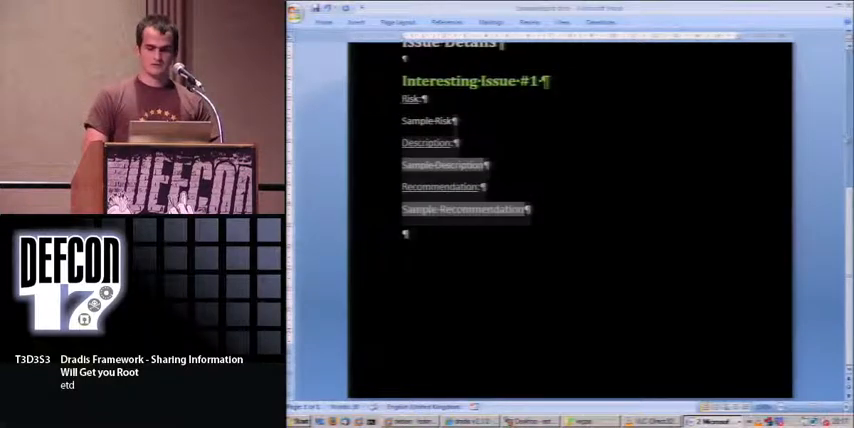
scroll("down", 3)
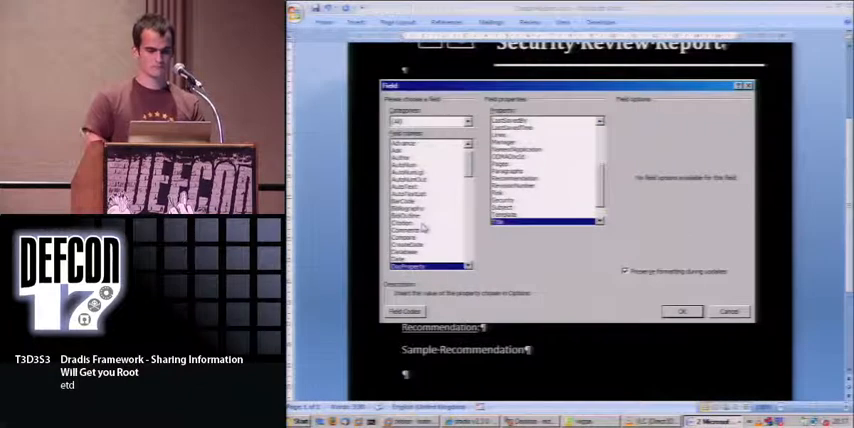
left_click(682, 311)
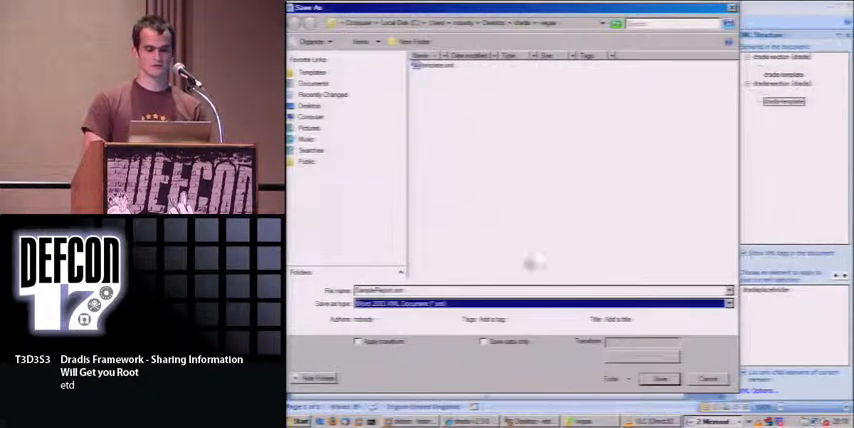
Step: Save the tagged template in Word 2003 XML Document format
left_click(658, 378)
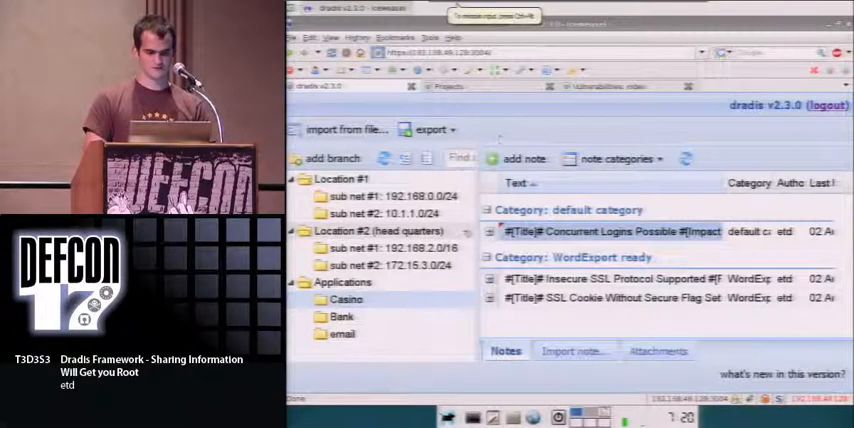
Step: Export the WordExport ready notes to a Word Security Review Report
left_click(430, 129)
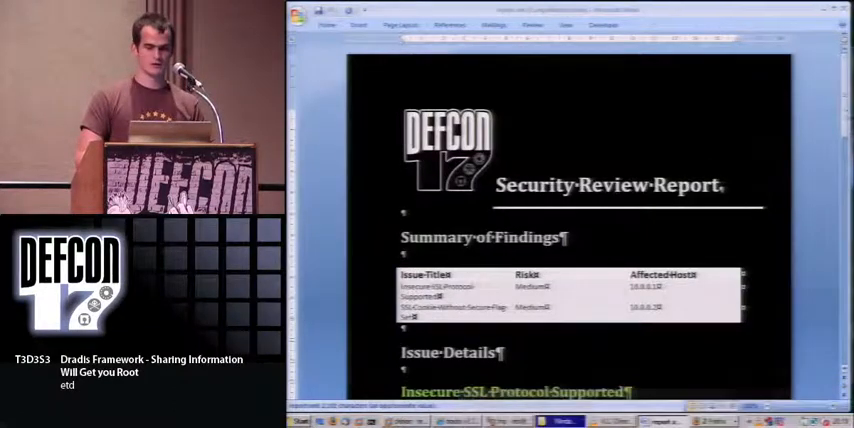
Step: Scroll the report's summary table of Insecure SSL Protocol and SSL Cookie findings
scroll("down", 3)
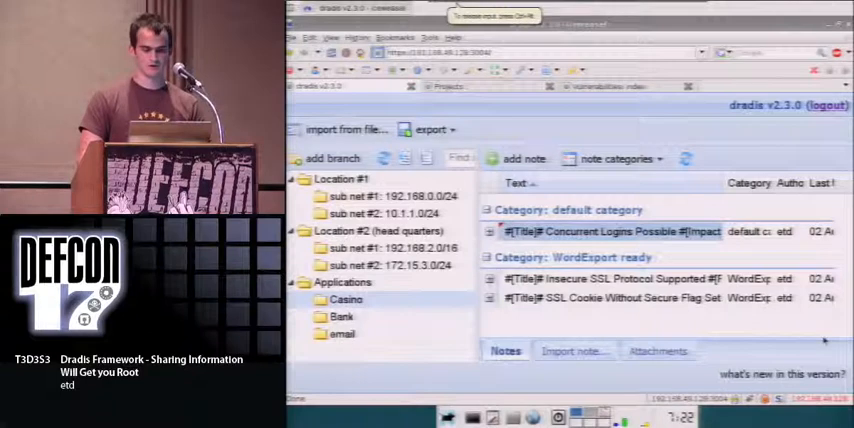
Step: Upload dc-17-logo.png as an attachment on the Casino node
left_click(657, 351)
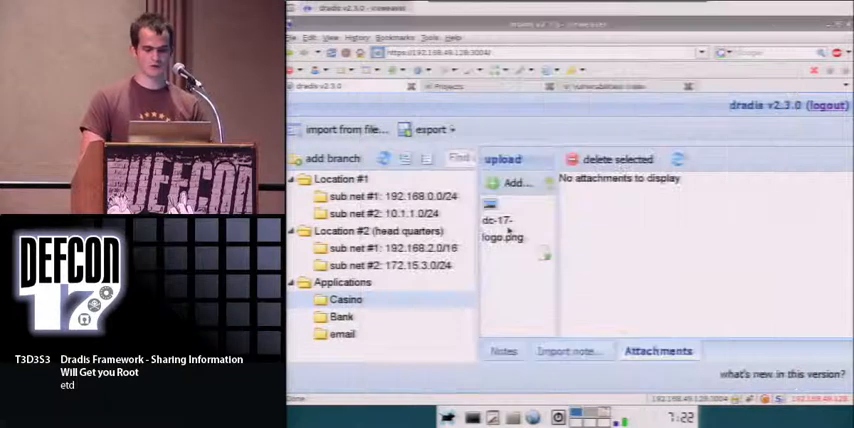
left_click(513, 182)
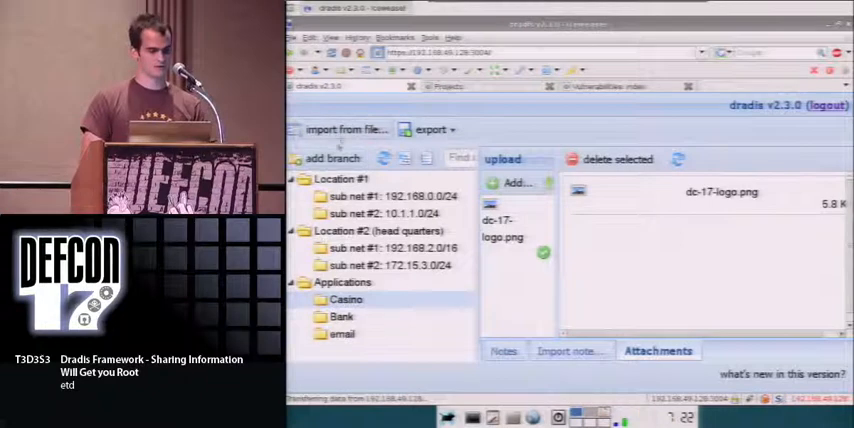
left_click(344, 129)
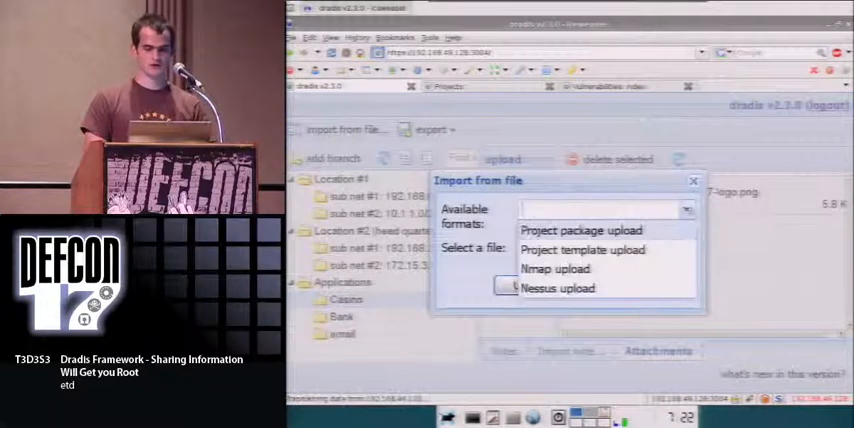
Step: Import simplescan.nessus using the Nessus upload format
left_click(558, 288)
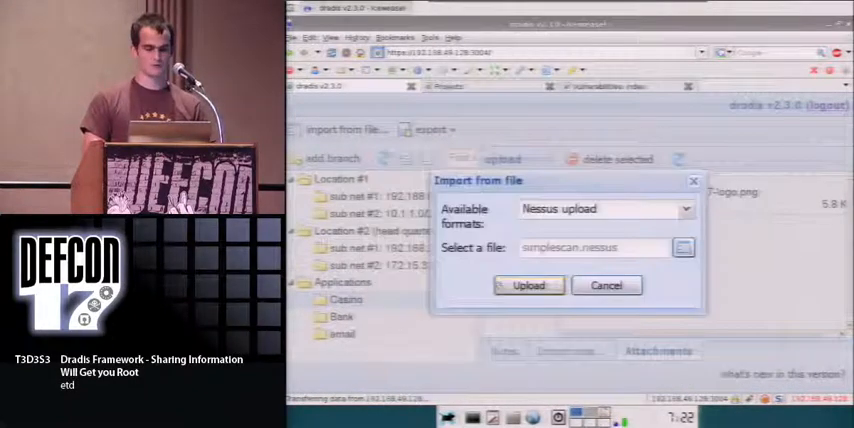
left_click(528, 285)
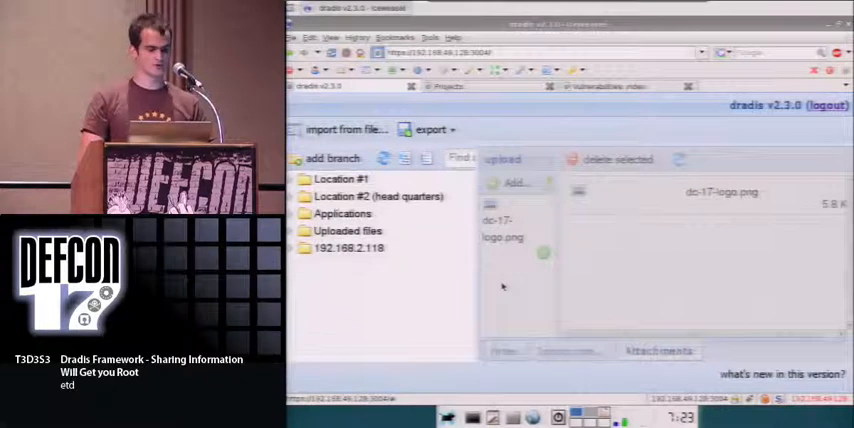
left_click(304, 247)
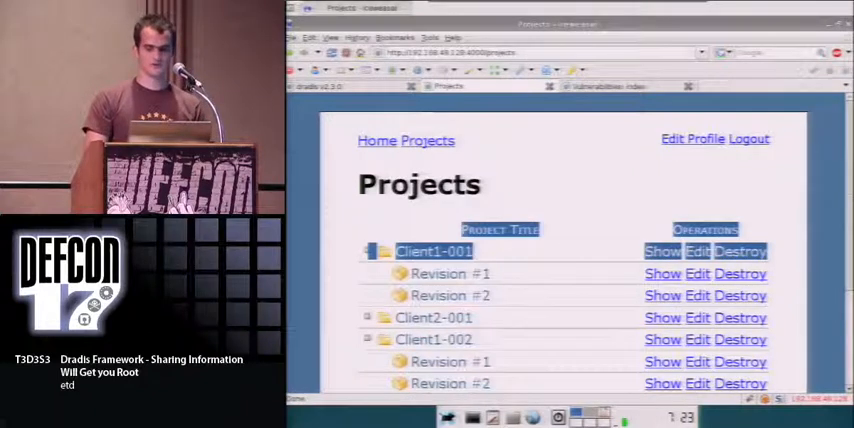
Step: Scroll the Projects list showing Client1-001, Client2-001 and Client1-002
scroll("down", 3)
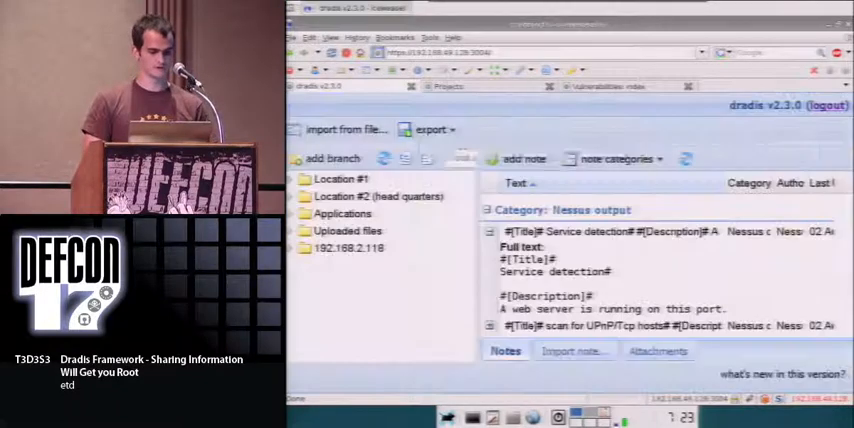
Step: Open the Edit Project page for NewProject_2009-08-02
left_click(430, 129)
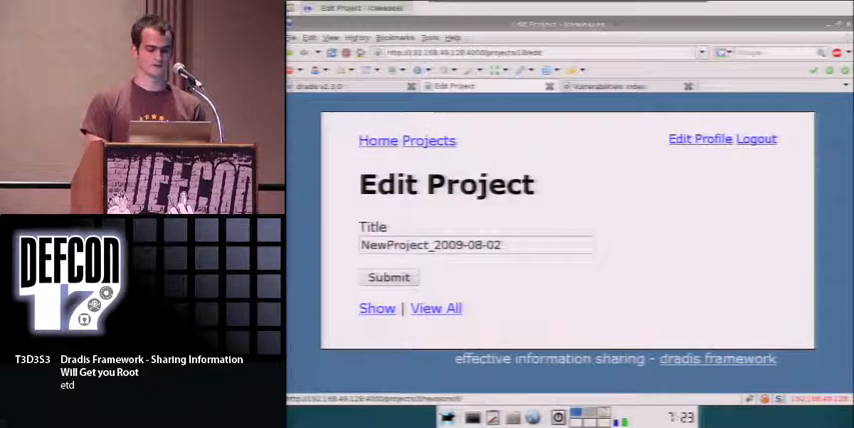
Step: Submit the NewProject_2009-08-02 project details
left_click(510, 245)
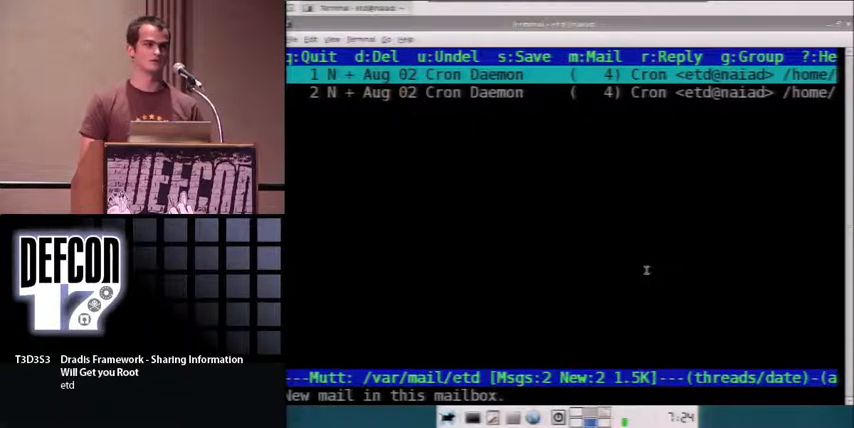
Step: Compose a new Mutt email to etd@localhost with subject 'dradis note' and a body
key("m")
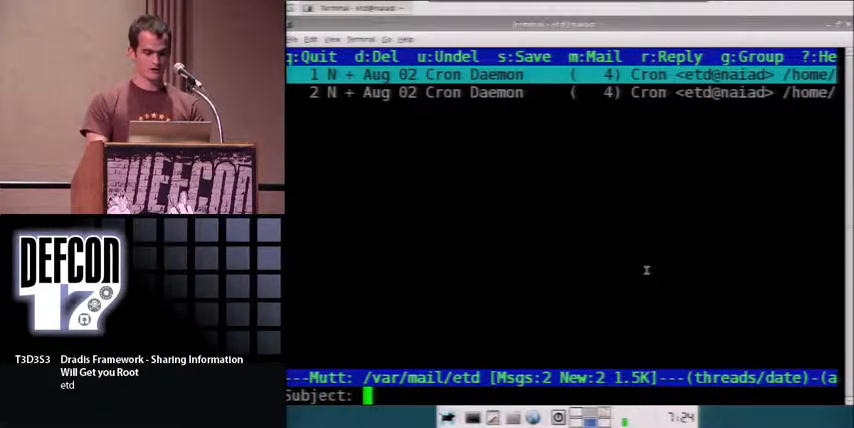
type("dradis")
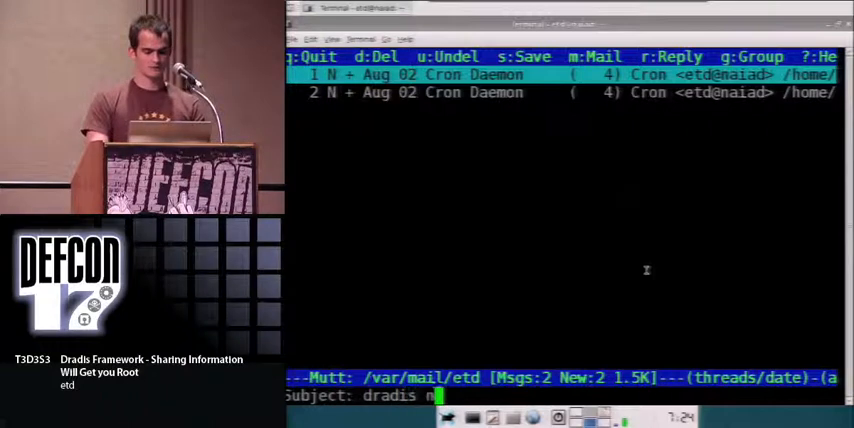
type("note")
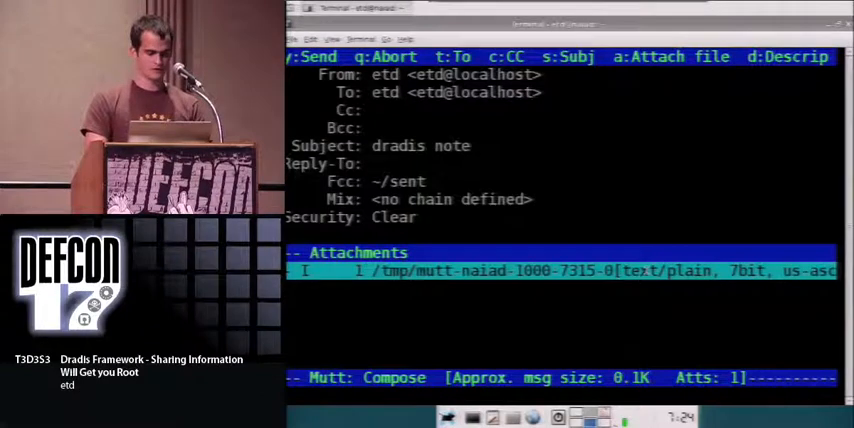
Step: Attach /tmp/dc-17-logo.png to the dradis note email and send it
key("a")
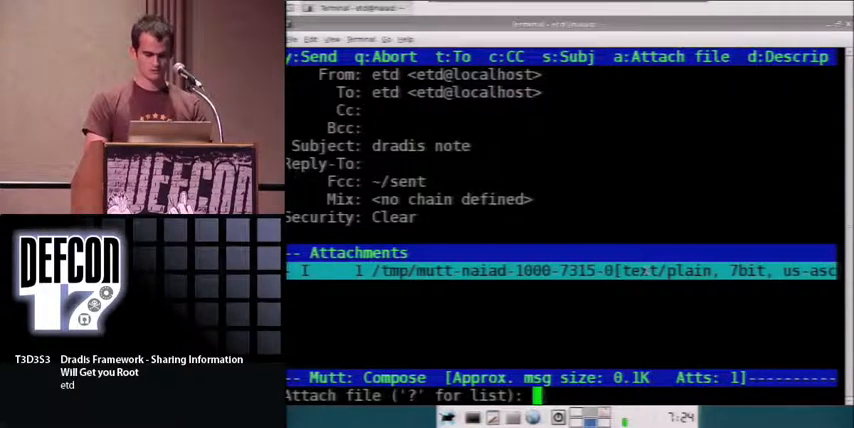
type("/tm")
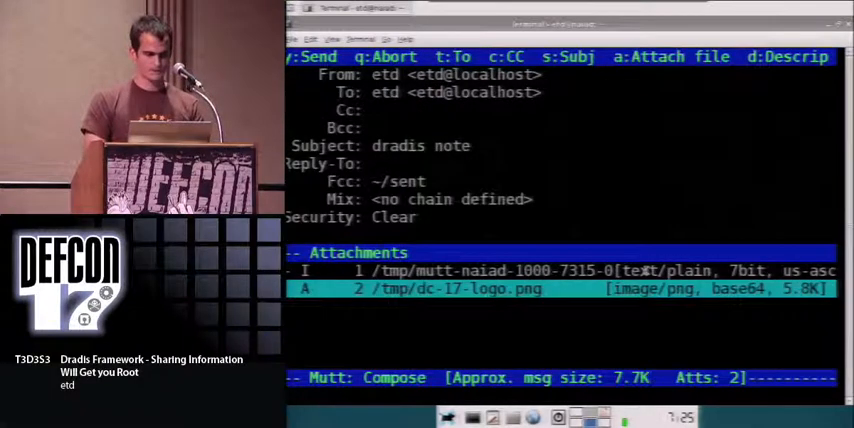
key("y")
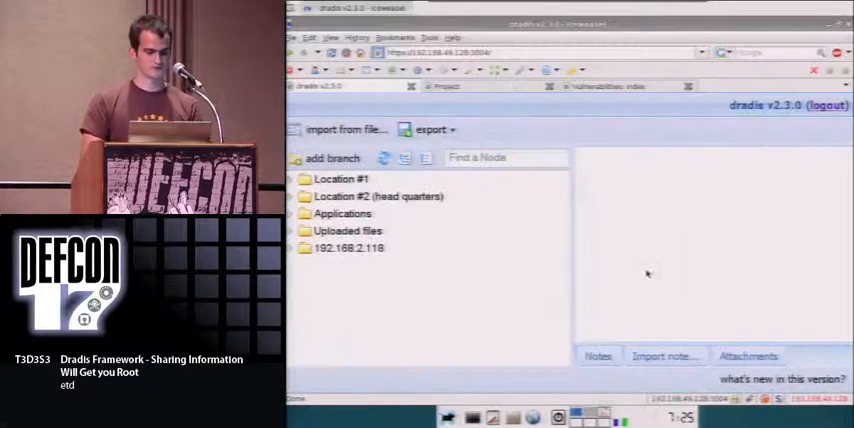
Step: Refresh the Dradis tree and select the Emailed notes branch showing dc-17-logo.png
left_click(384, 158)
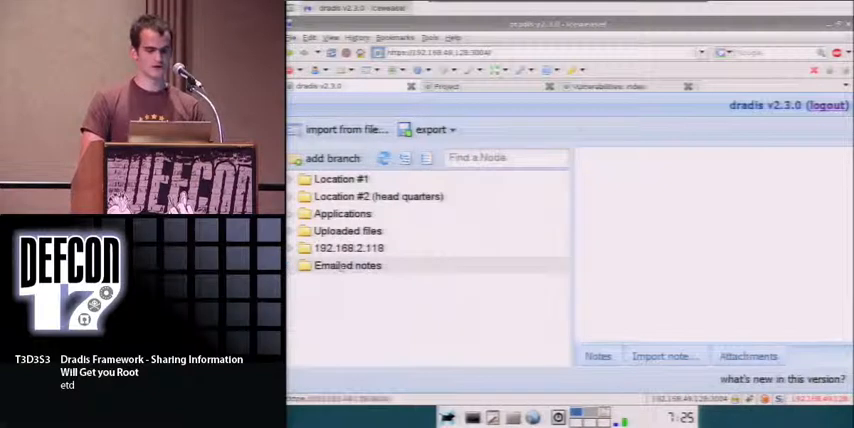
left_click(348, 265)
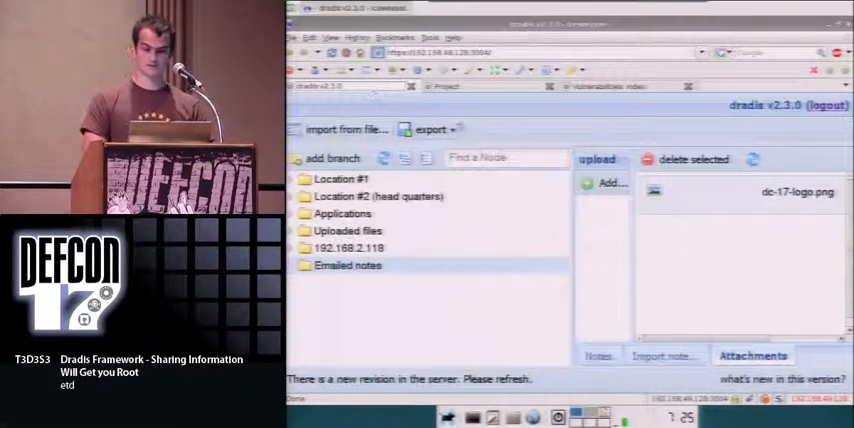
left_click(430, 129)
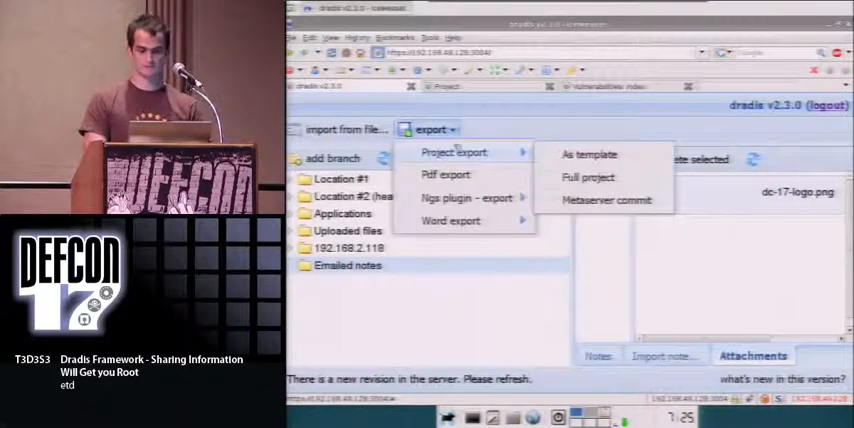